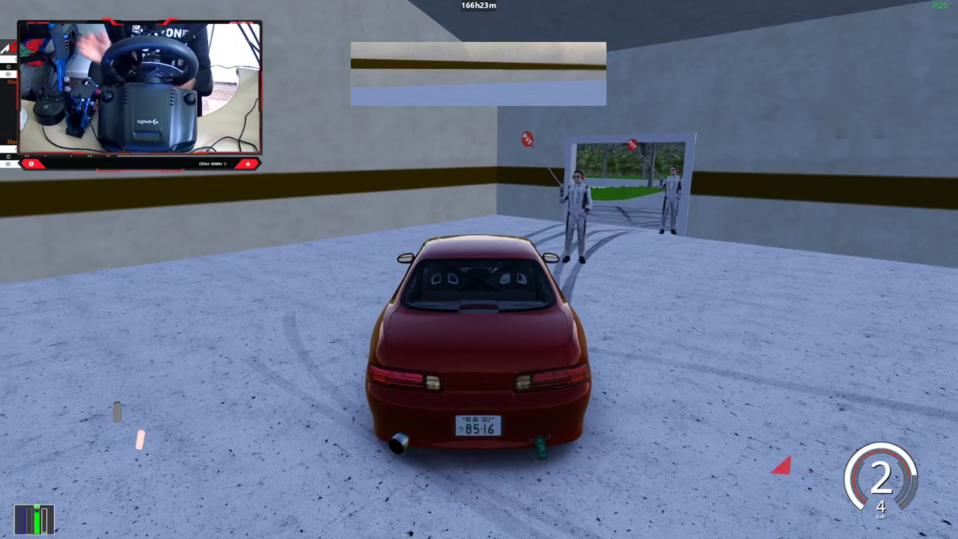
# Step: Throttle the red SC300 out of the garage onto the palm-lined compound road
pyautogui.press('W')
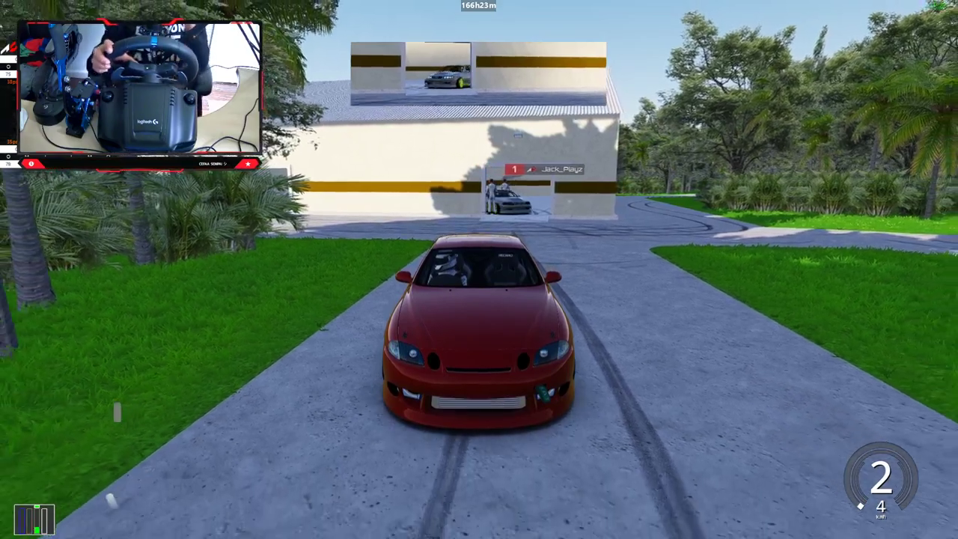
pyautogui.press('w')
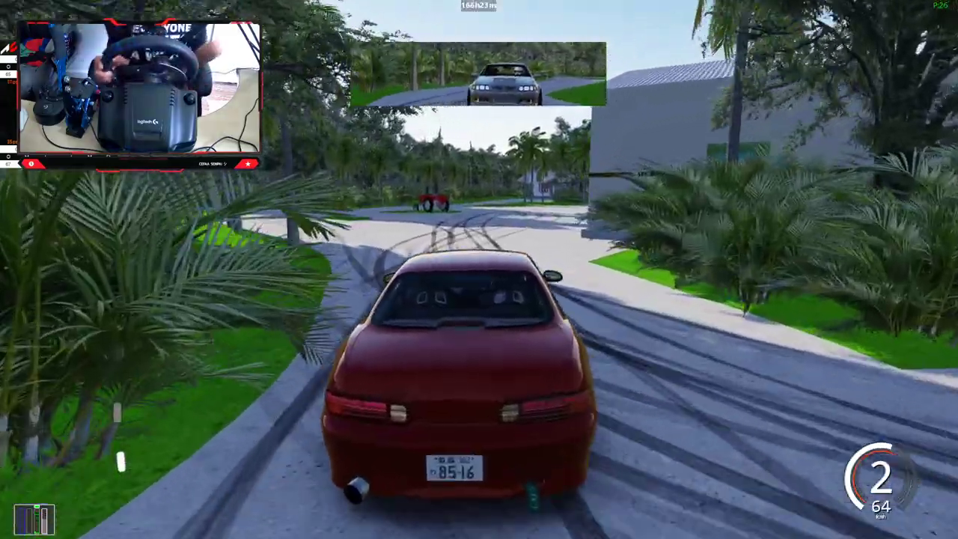
# Step: Cycle the camera to the first-person driver's view while drifting the compound
pyautogui.press('c')
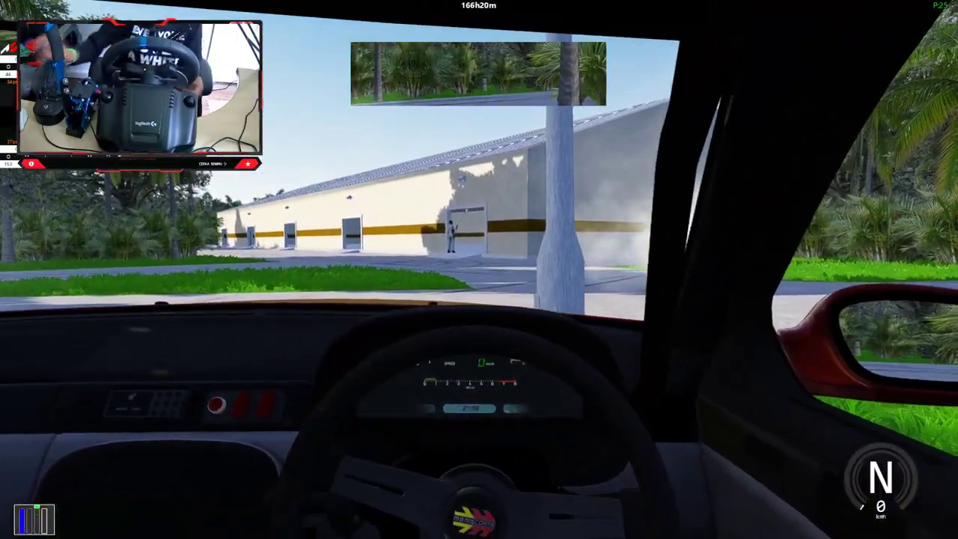
# Step: Throttle in second gear to drift across the tire-marked lot beside the warehouse
pyautogui.press('w')
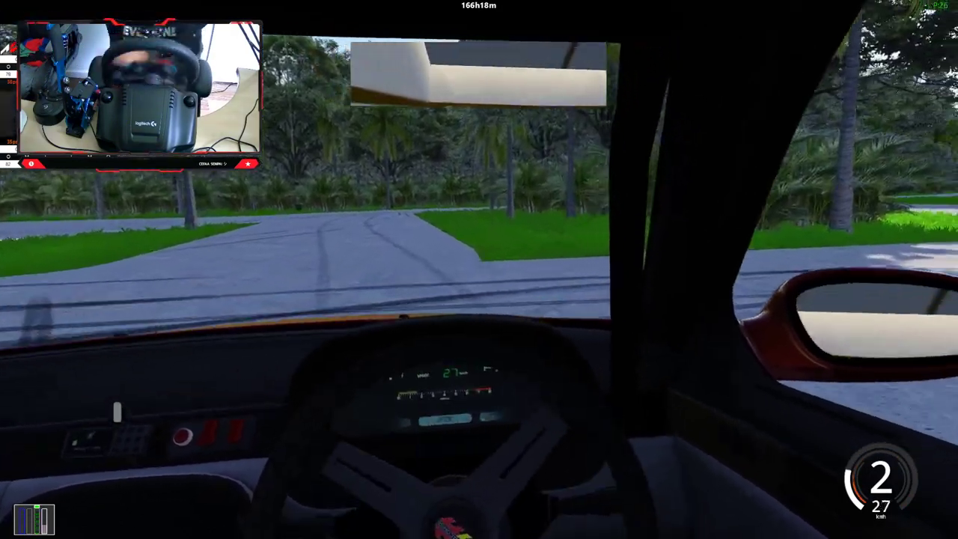
pyautogui.press('w')
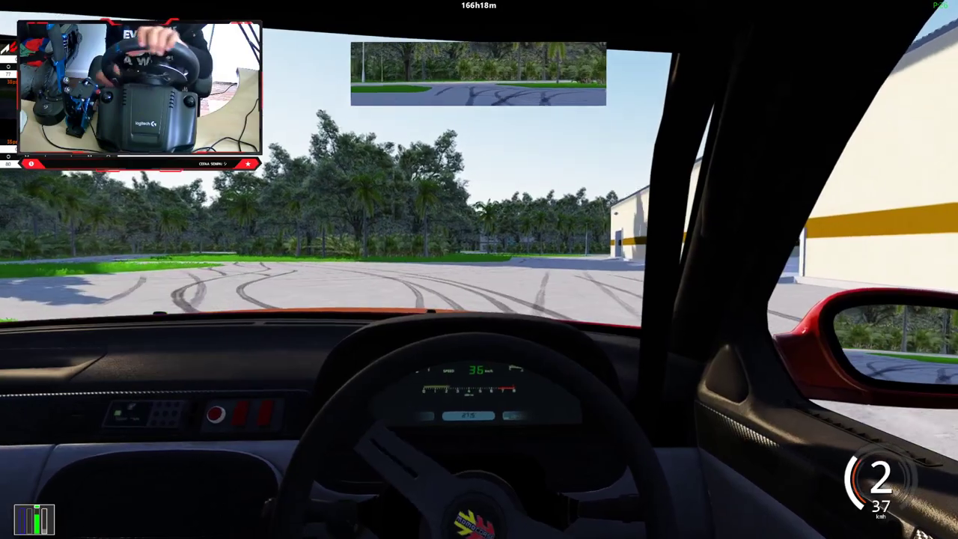